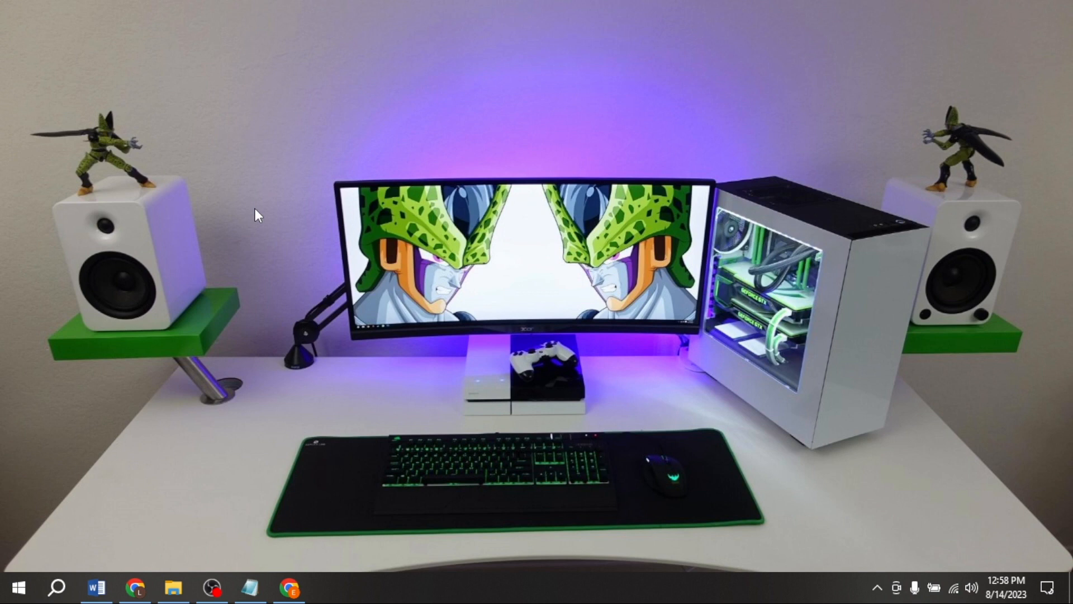
mouse_move(293, 551)
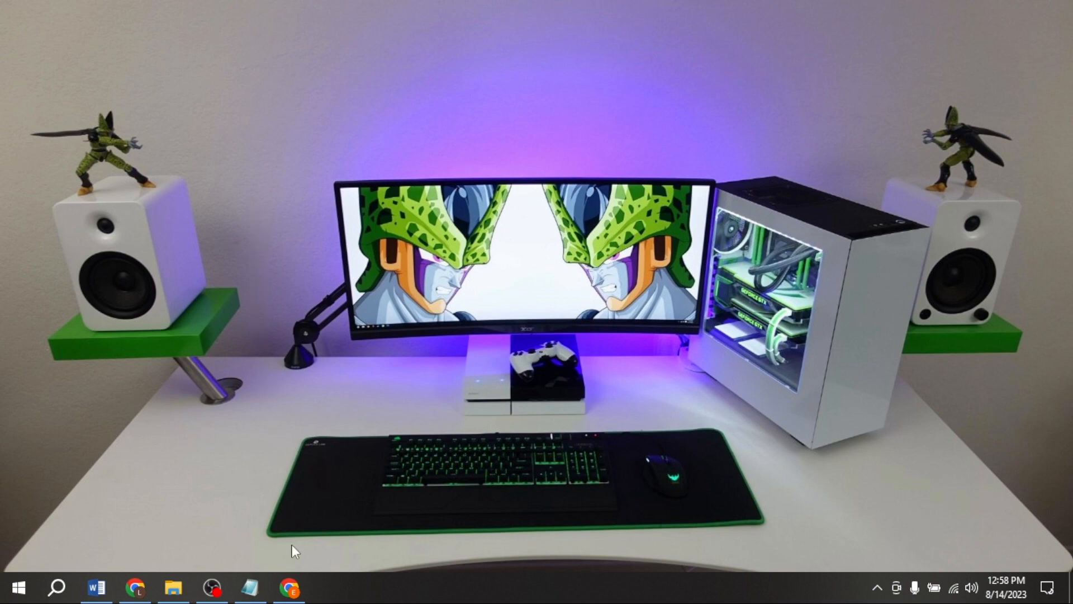
Launch Chrome from the taskbar and start entering the Shopify admin address 'admin.sho'
left_click(288, 586)
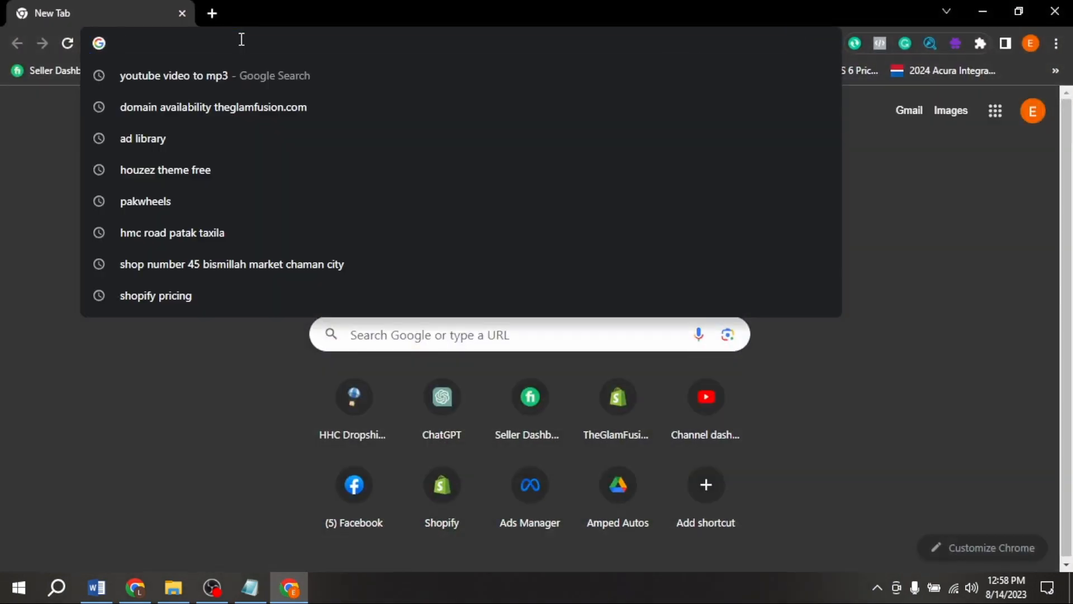
type("admin.shopify.com/store/theglamfusion")
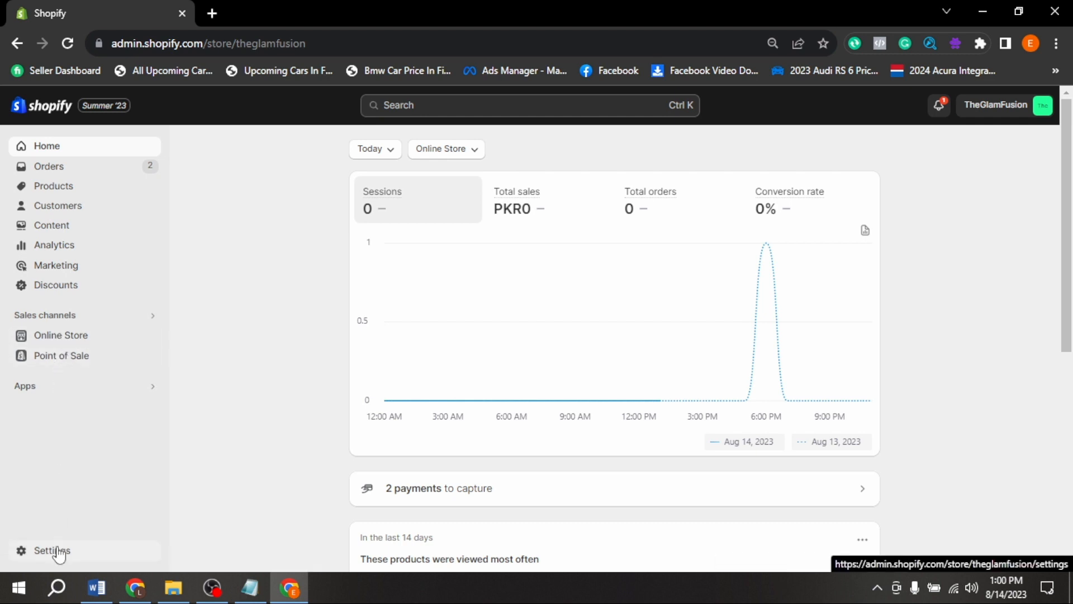
Go to the store's Settings from the admin dashboard sidebar
left_click(52, 550)
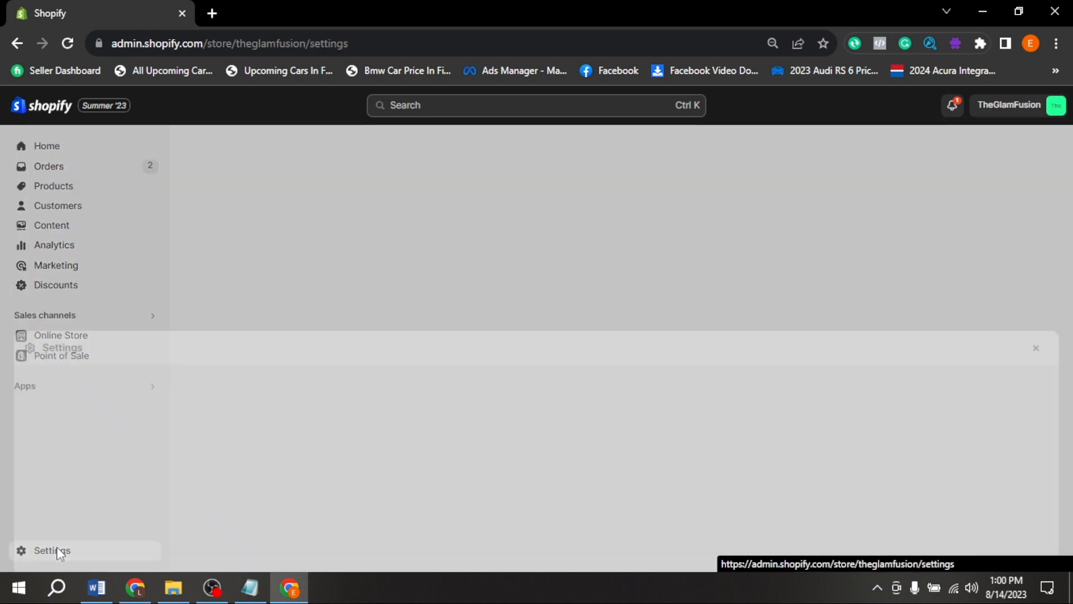
Show Store details and put the Profile card (name, phone, email) into edit mode
left_click(53, 550)
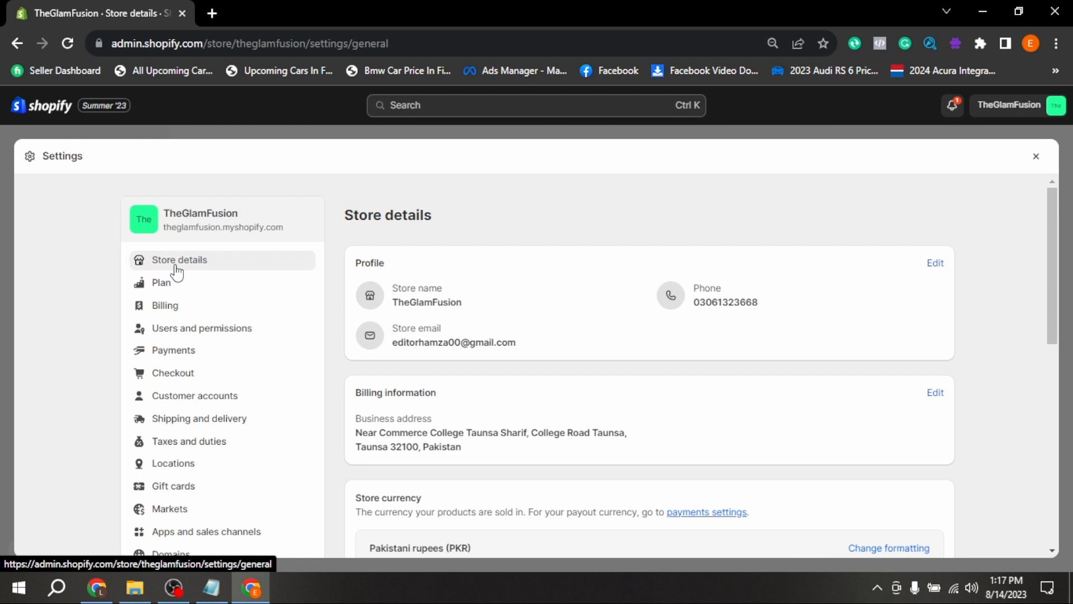
mouse_move(239, 267)
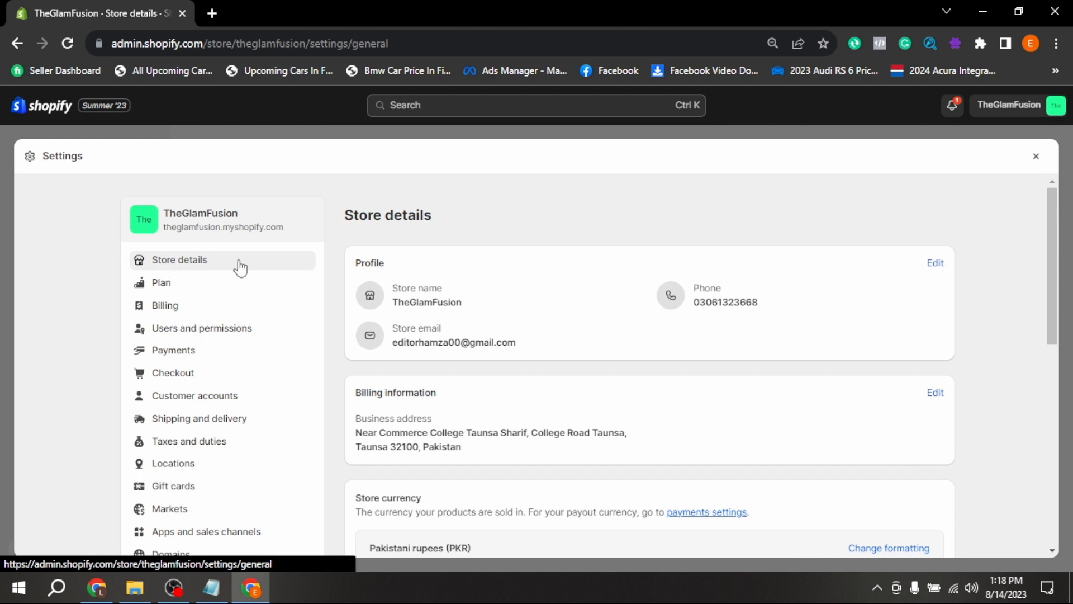
mouse_move(710, 291)
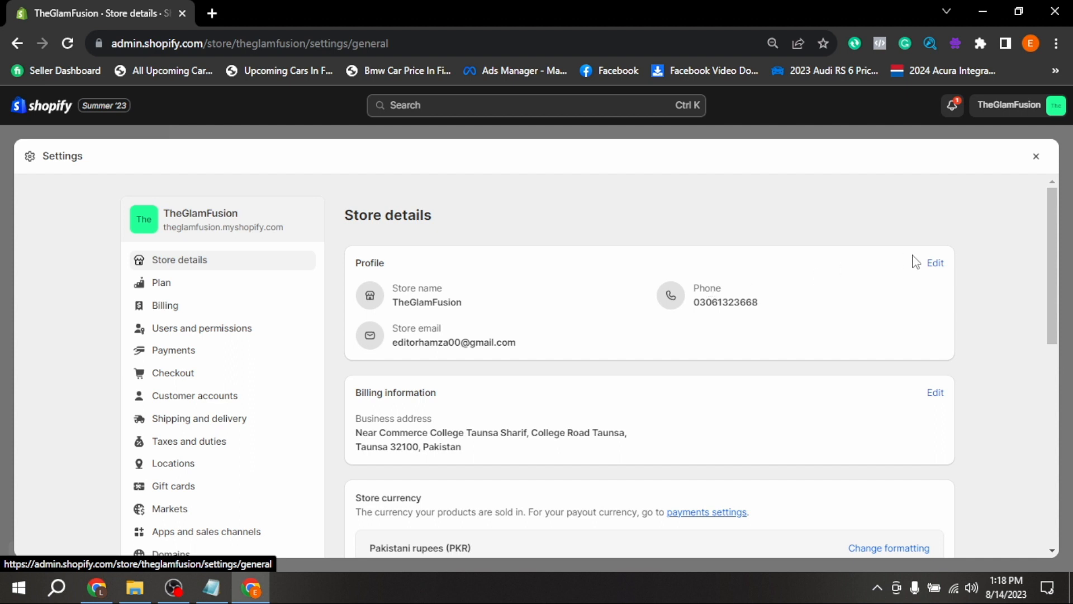
left_click(935, 261)
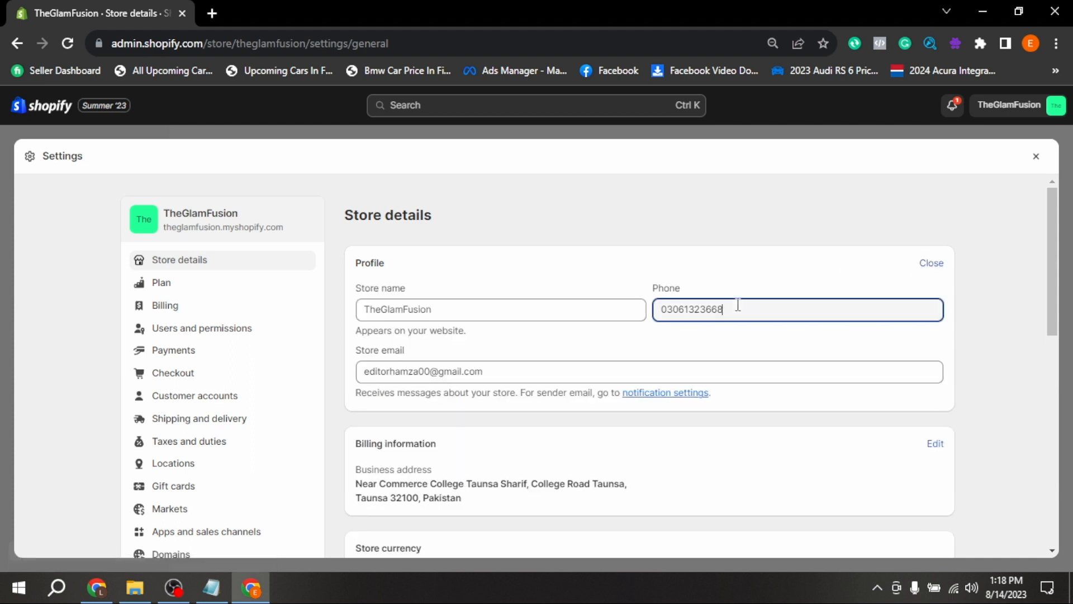